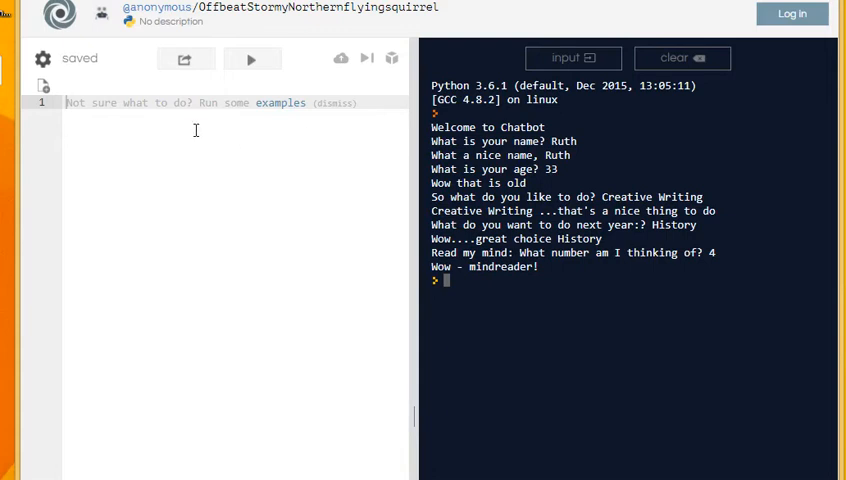
Step: Define a main function, starting its body on a new line
click(680, 58)
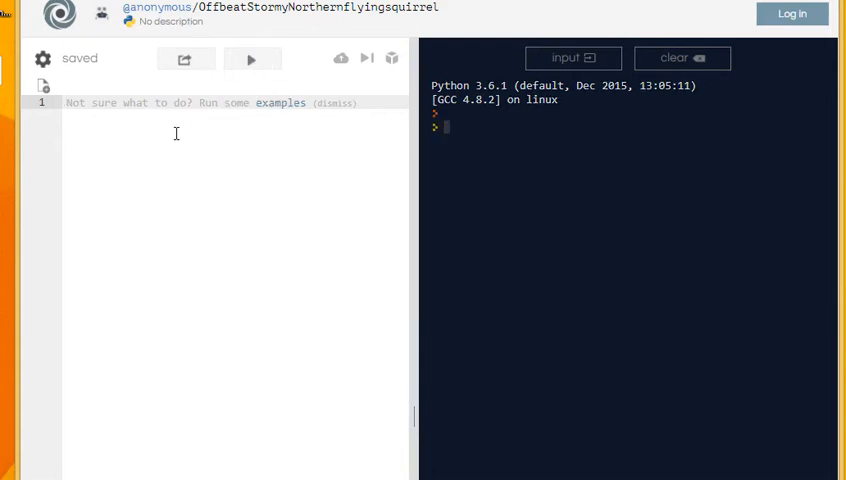
text(def)
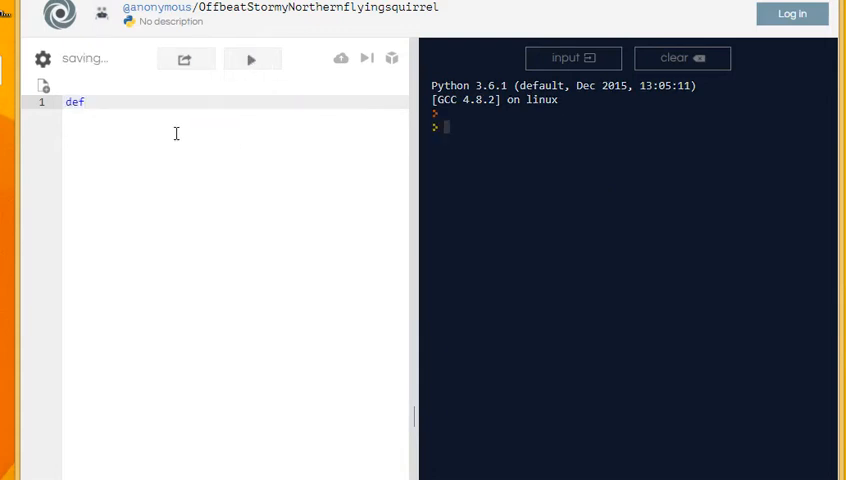
text(main())
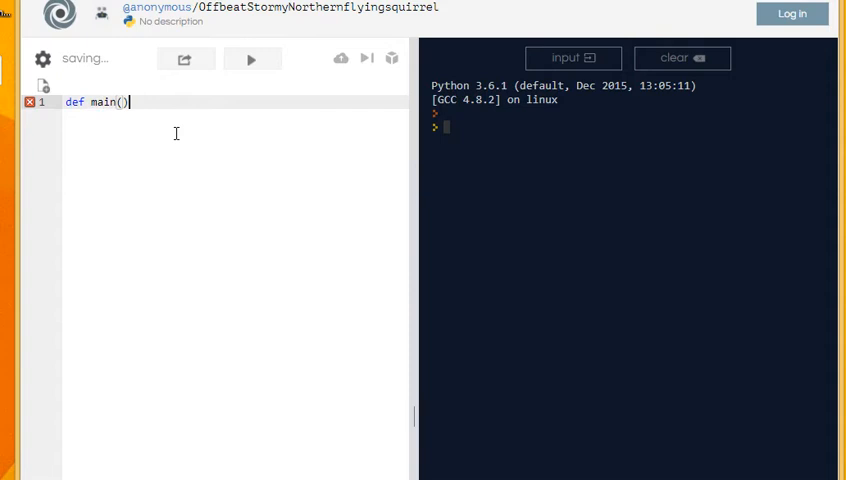
key(Enter)
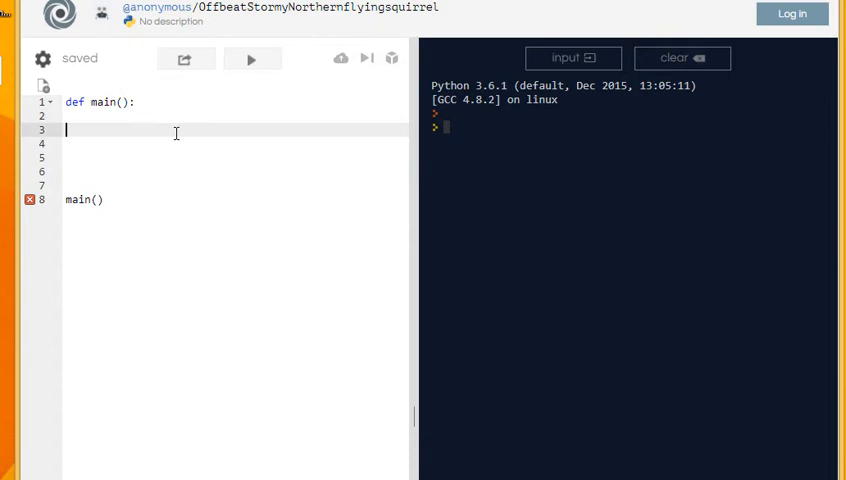
Step: Have main print a "====Welcome to time converter==" banner and run it to see the greeting
text(print())
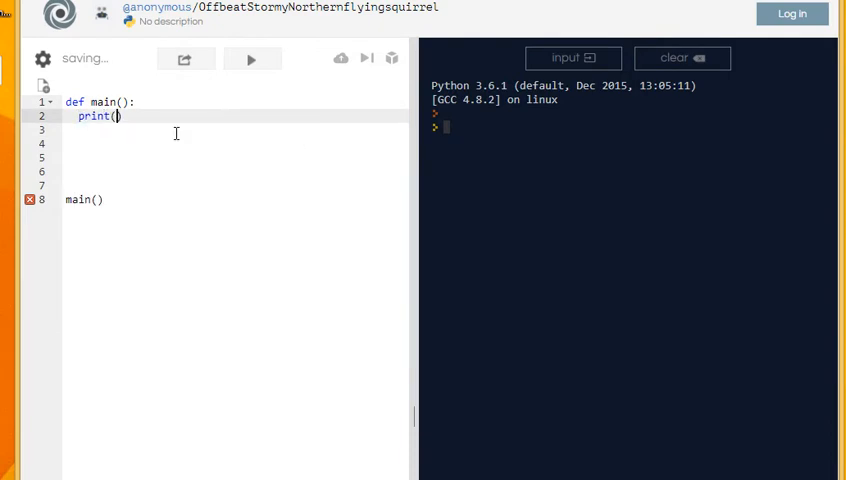
text("Welcome to ")
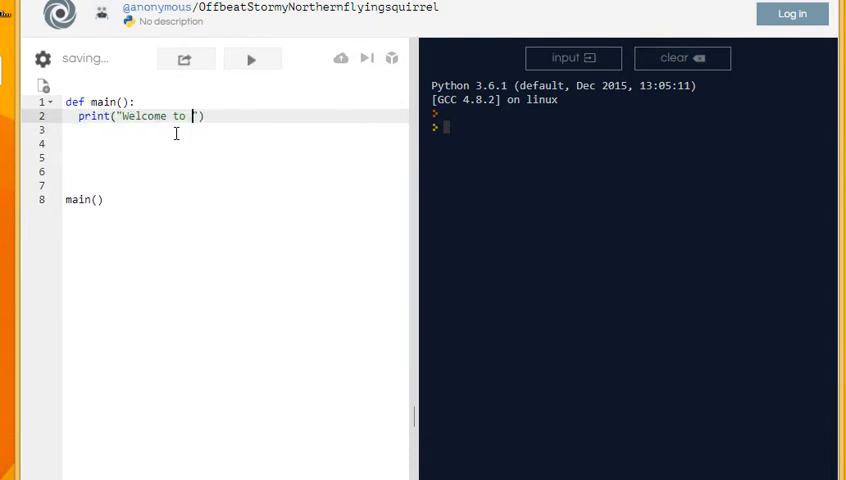
text(time converter)
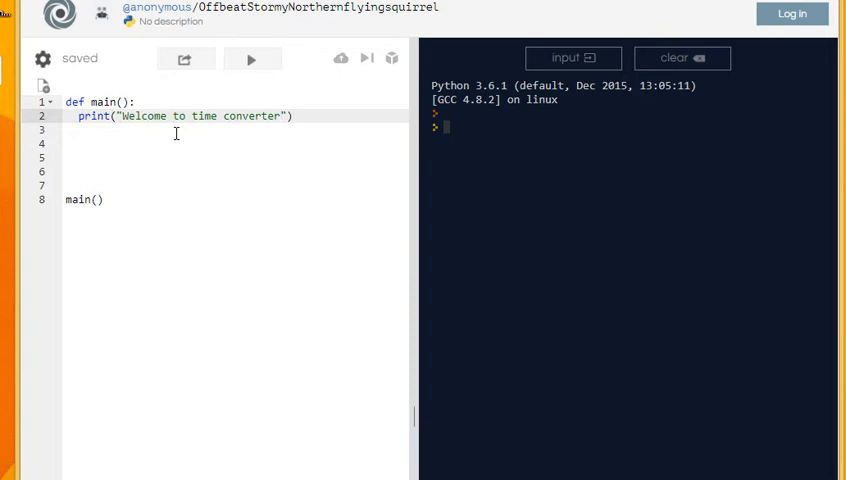
text(==)
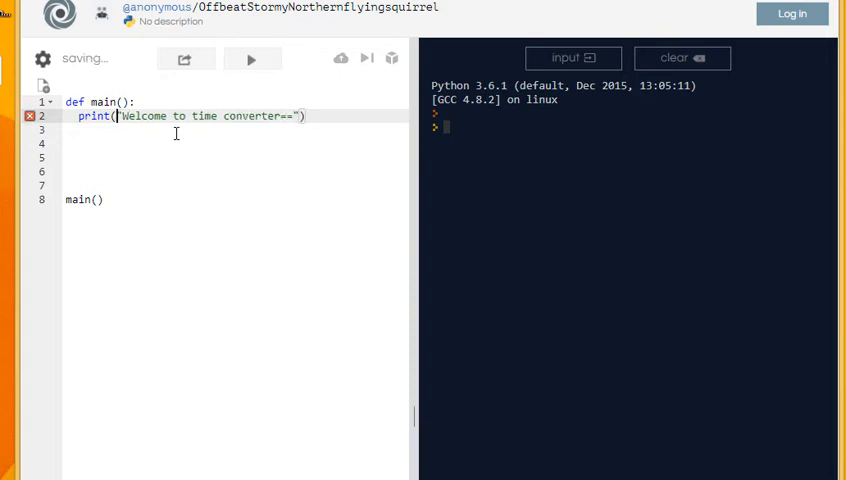
text(====)
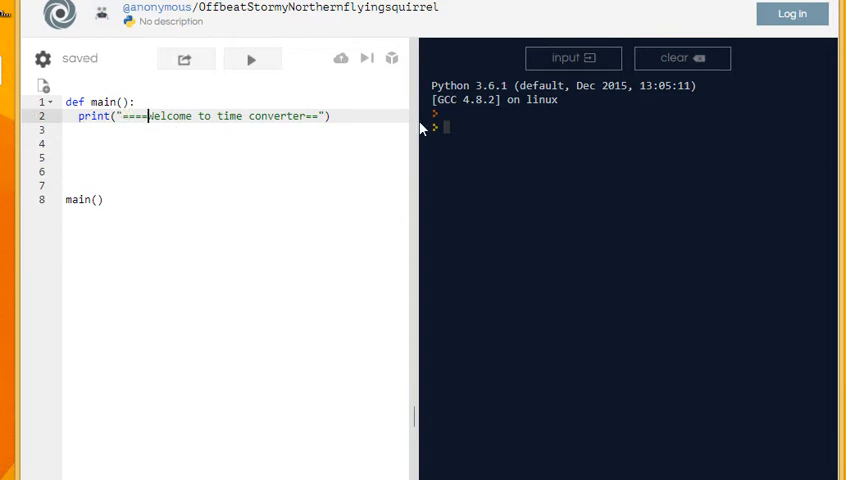
click(250, 58)
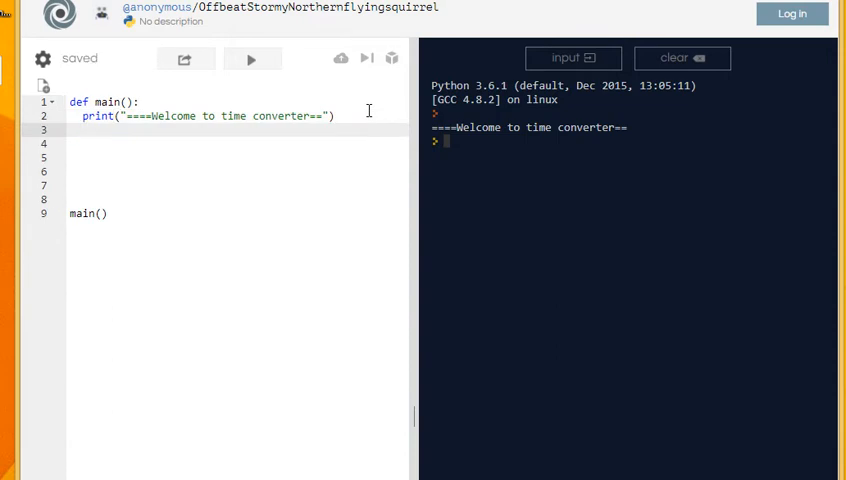
Step: Store the answer to "How many hours do you want to sleep?" in a variable h
text(hours)
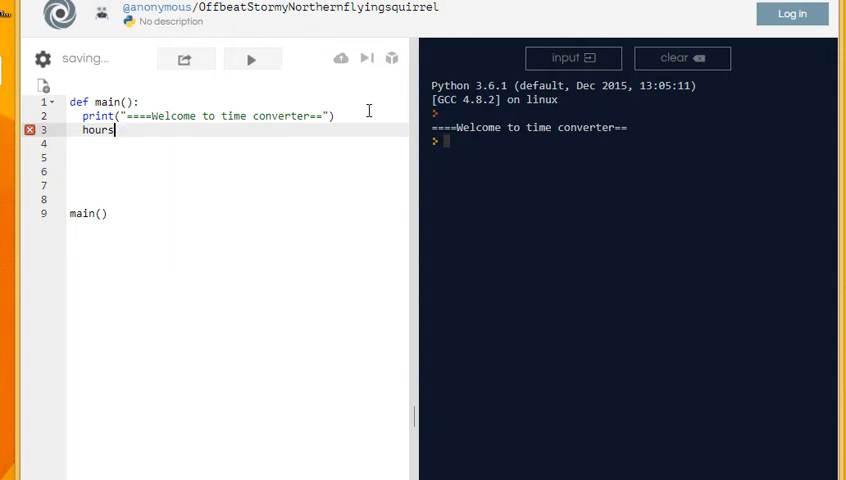
key(BackSpace)
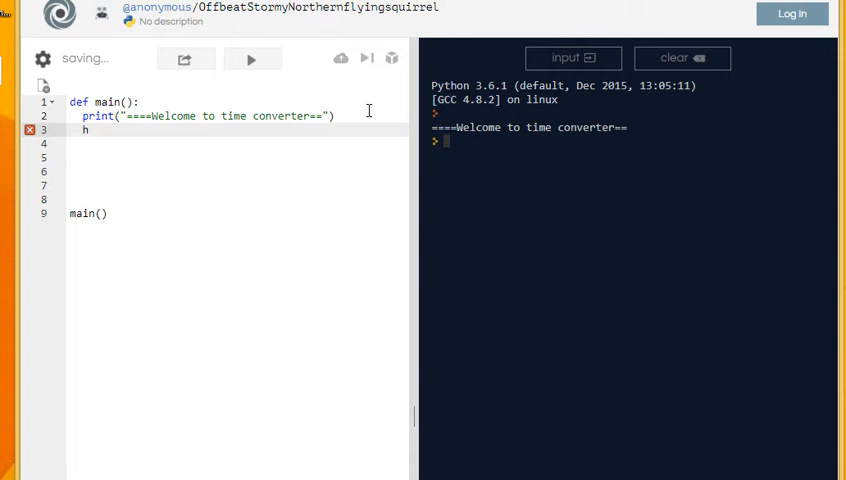
text(=)
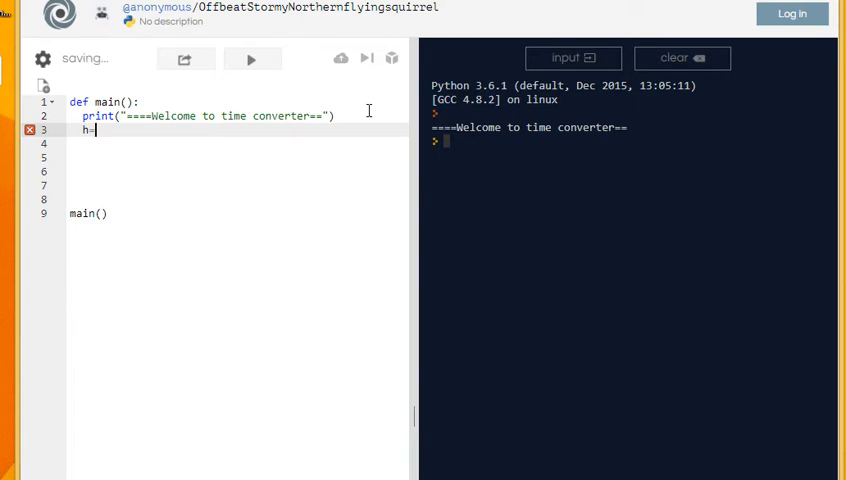
text(input)
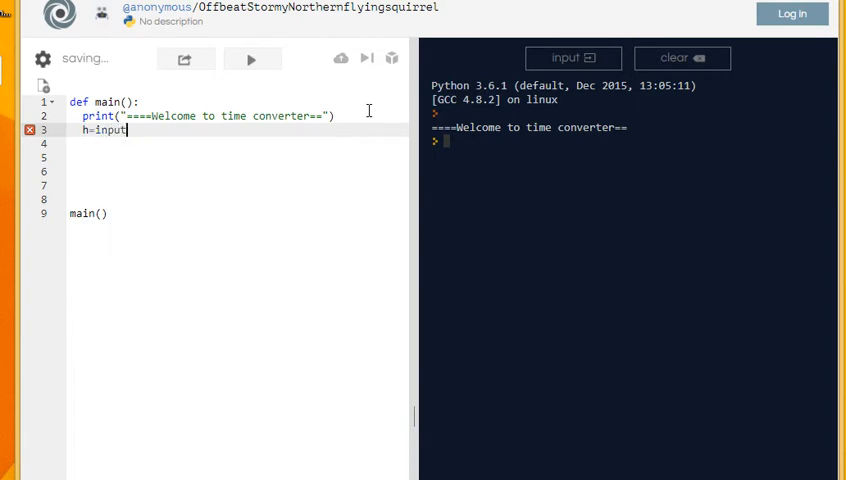
text(("How man")
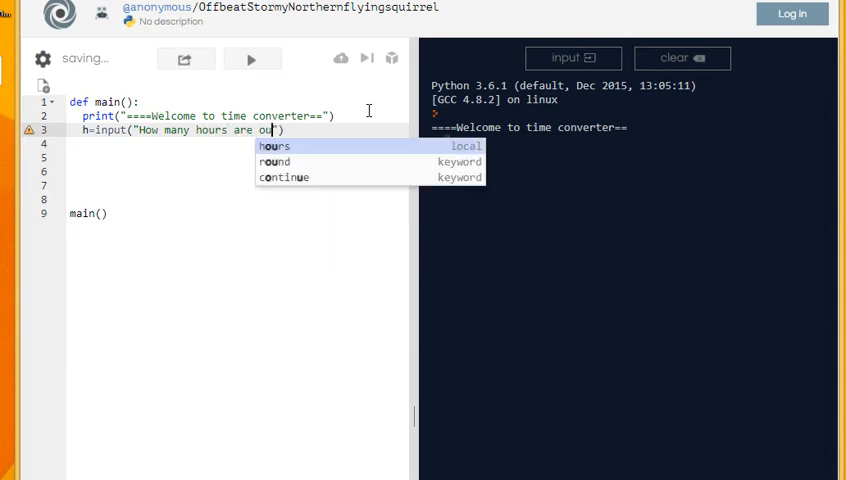
text(you wanting to slee)
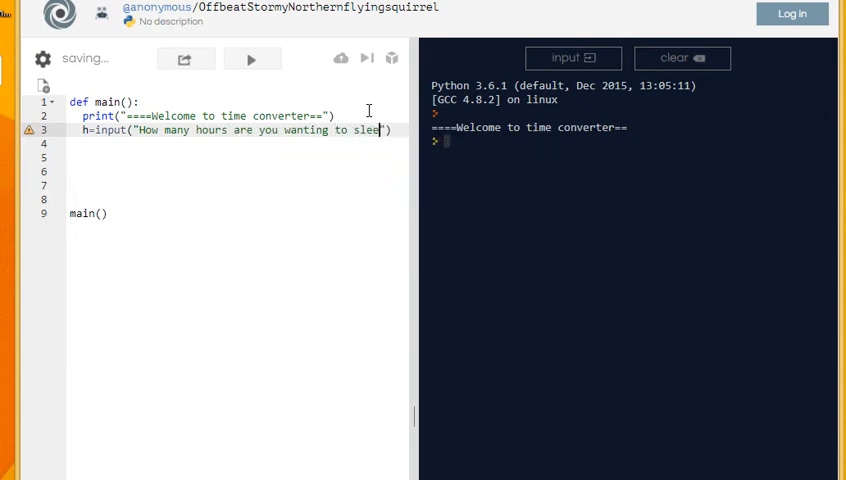
text(p?)
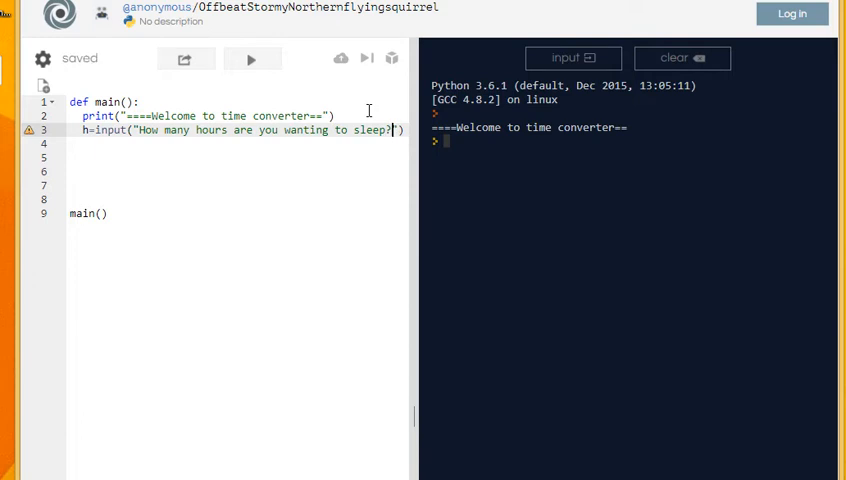
key(Enter)
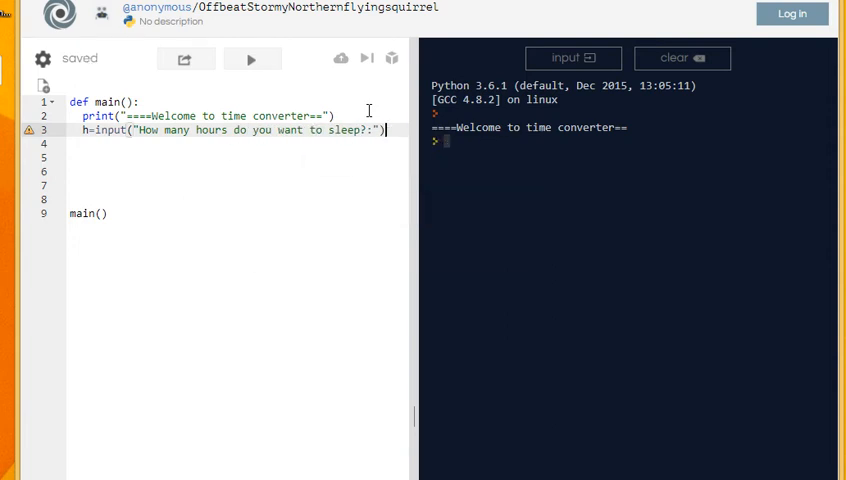
Step: Add a comment noting there are 60 minutes in an hour and 60 seconds in a minute
key(Enter)
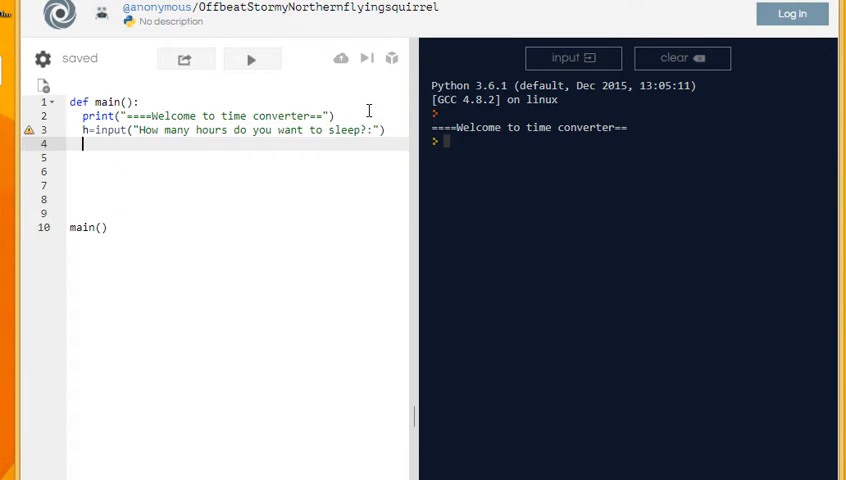
text(#)
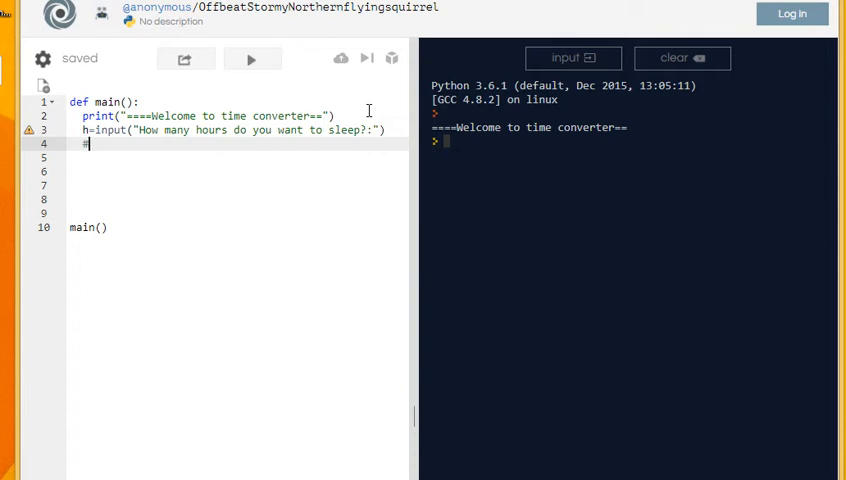
text(60 sec)
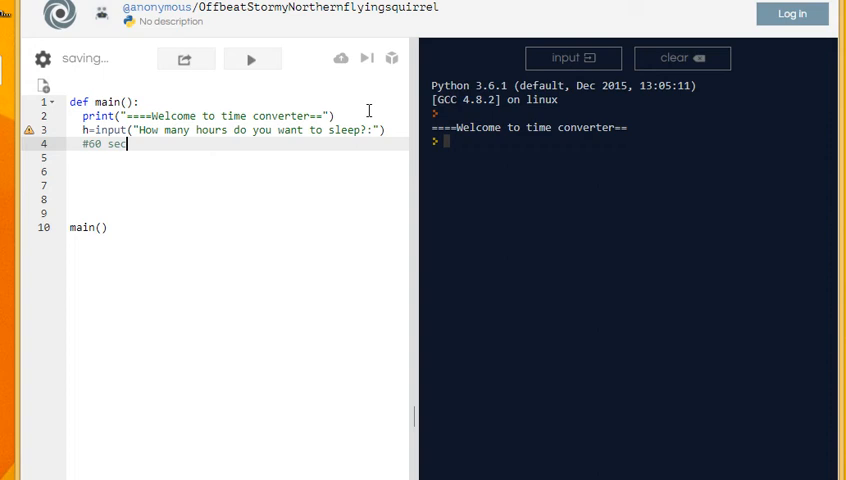
text(inutes in an hour)
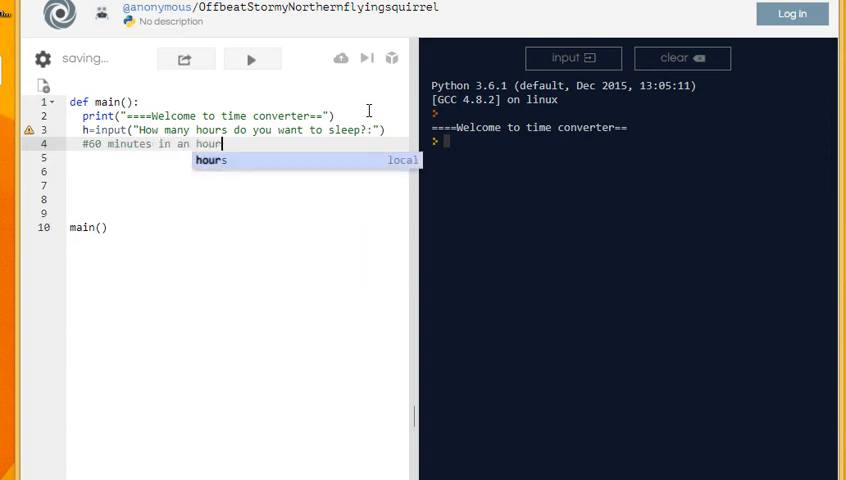
text(, 60 conds in a)
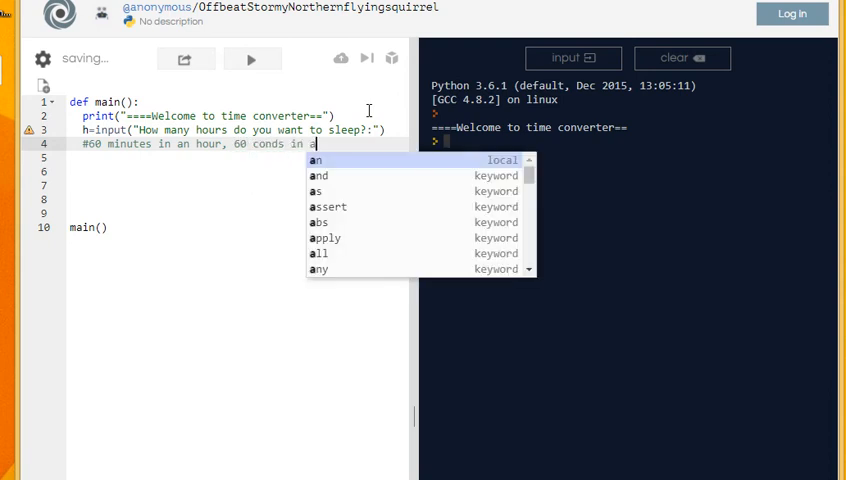
text(second)
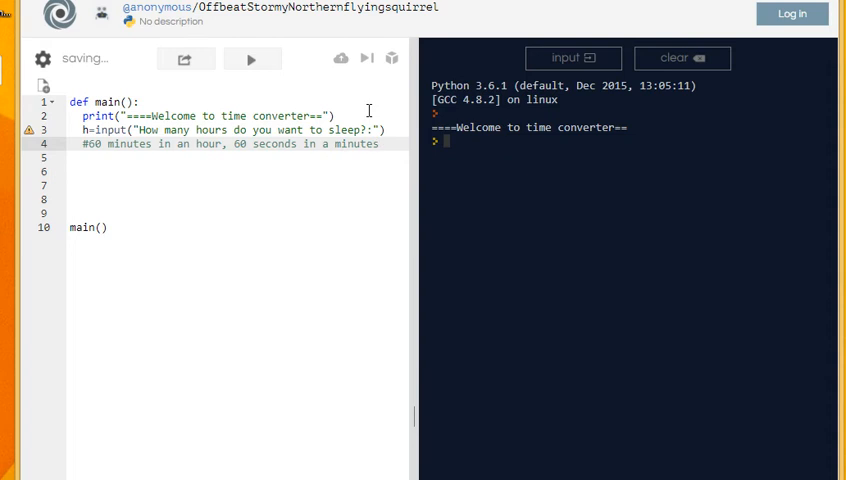
Step: Compute minutes=h*60 and begin a print of minutes
key(Enter)
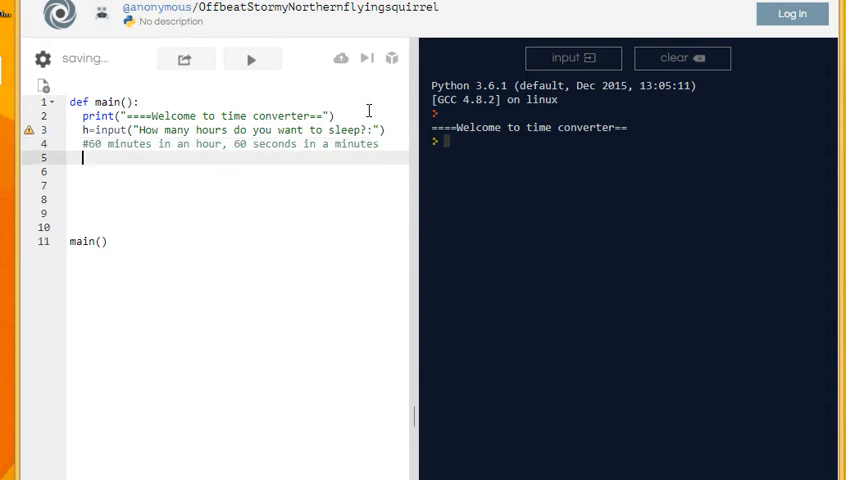
text(minutes=)
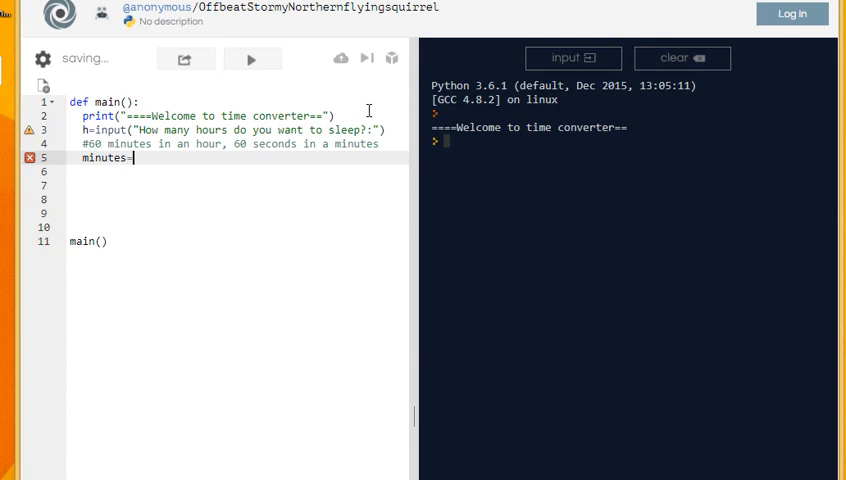
text(h)
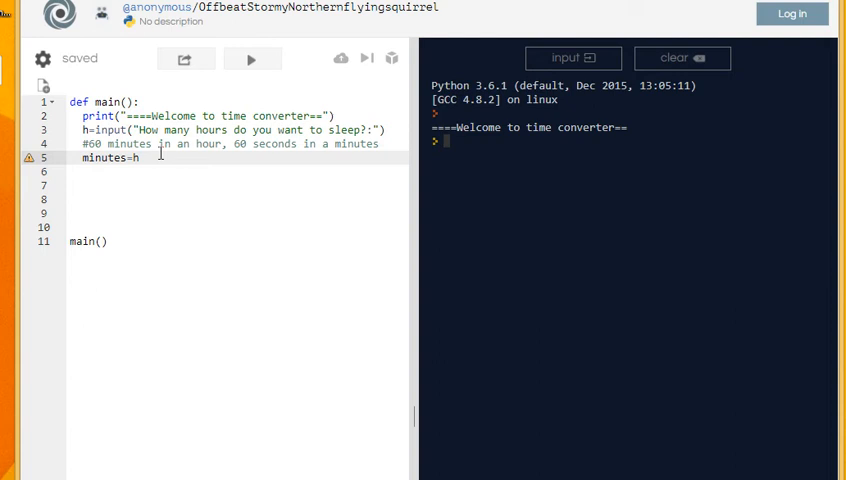
text(*60)
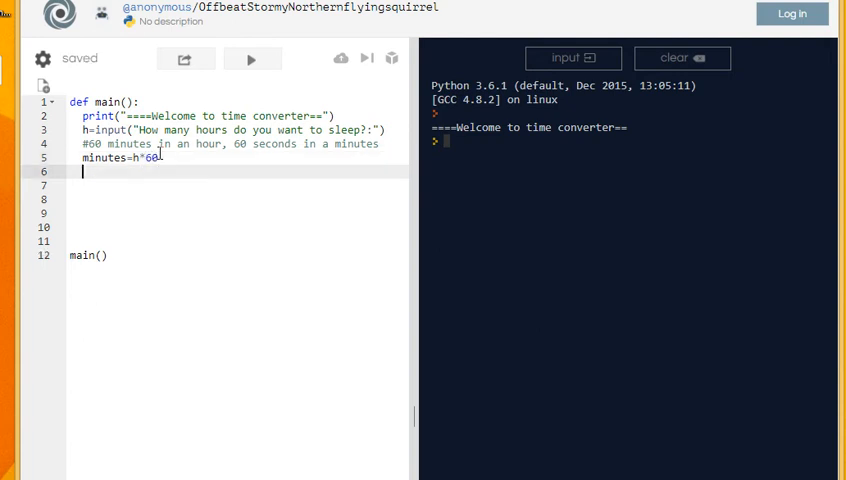
text(print)
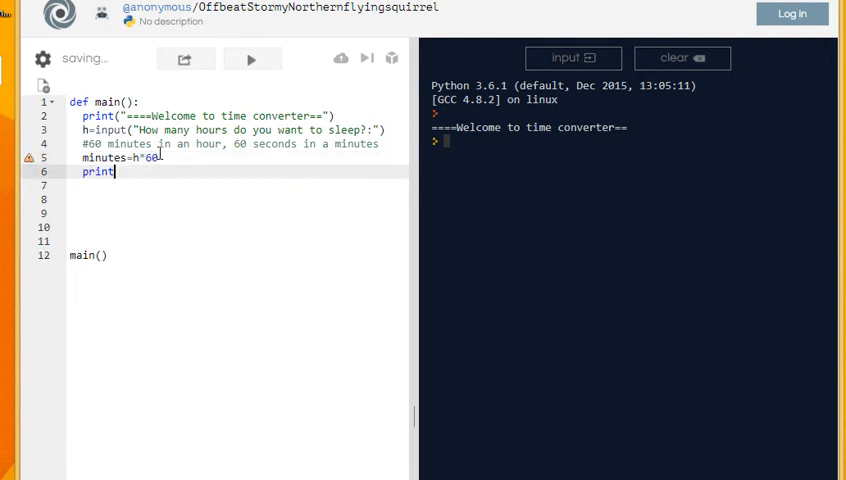
text((minu)
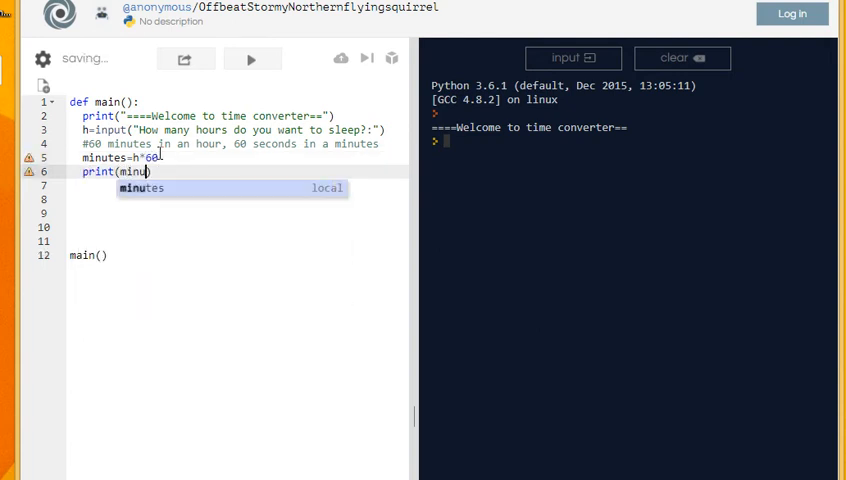
Step: Run the converter and answer 1 hour, getting a row of 1s instead of 60
click(252, 58)
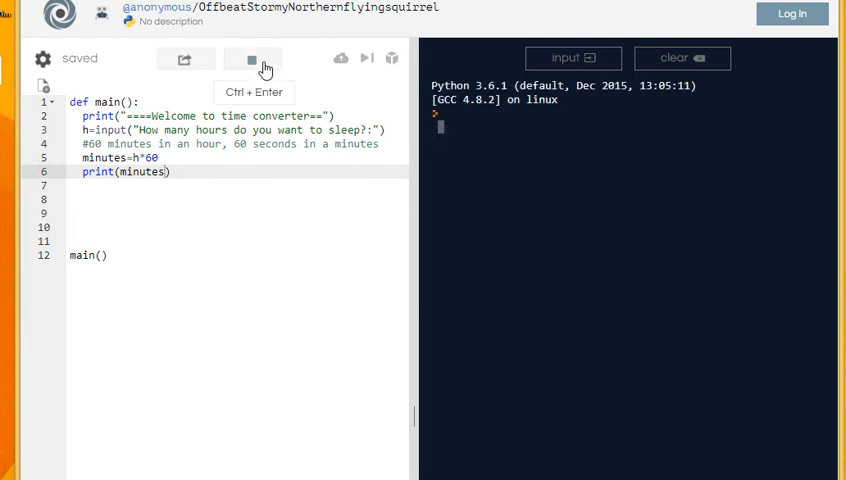
click(256, 56)
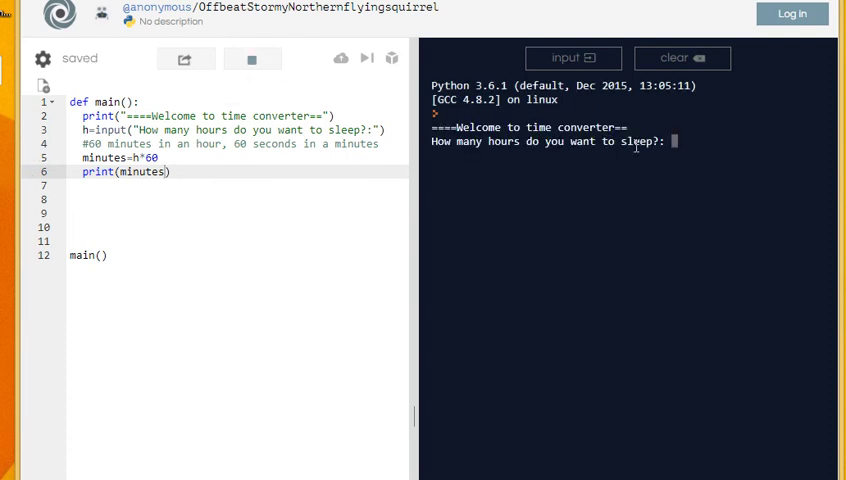
text(1)
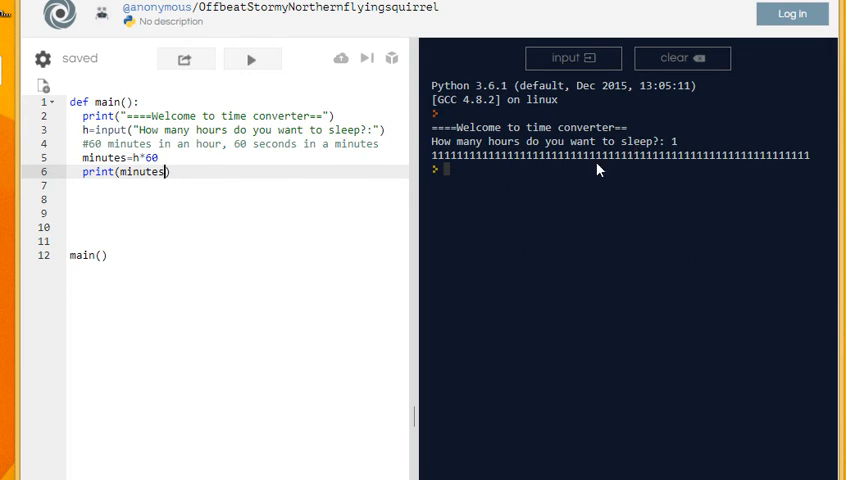
mouse_move(700, 168)
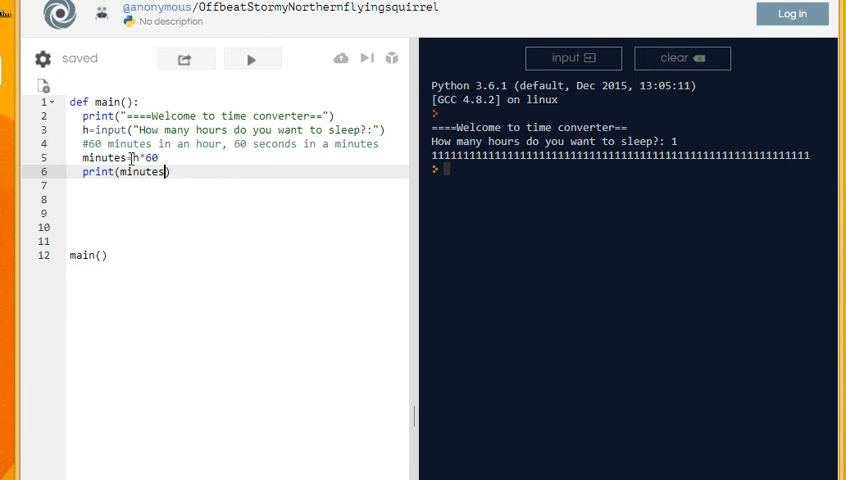
mouse_move(62, 150)
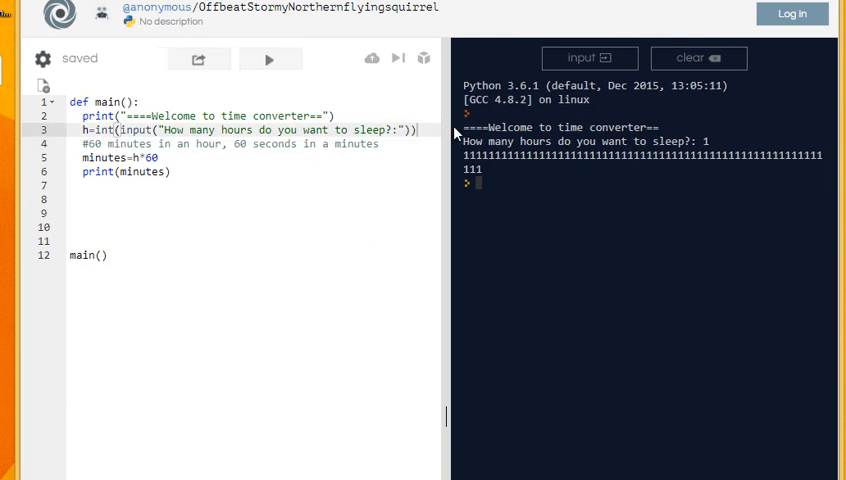
Step: Rerun with the input wrapped in int() and enter 1 hour, now printing 60
click(272, 58)
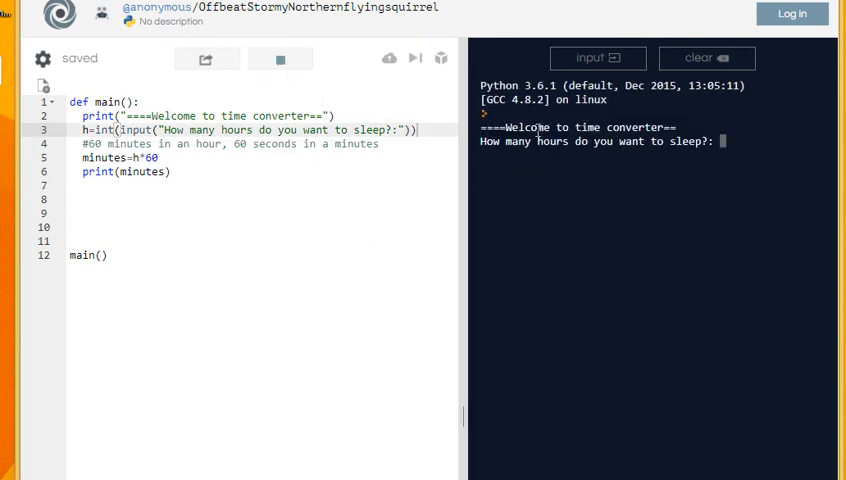
text(1)
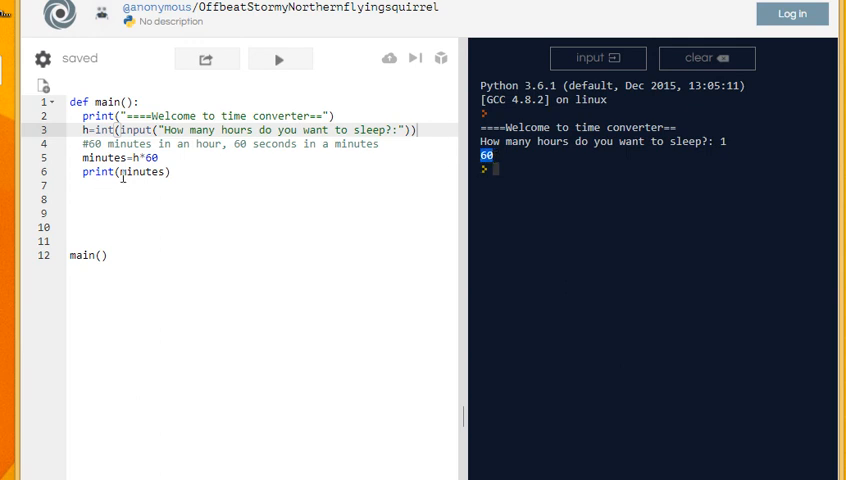
text(")
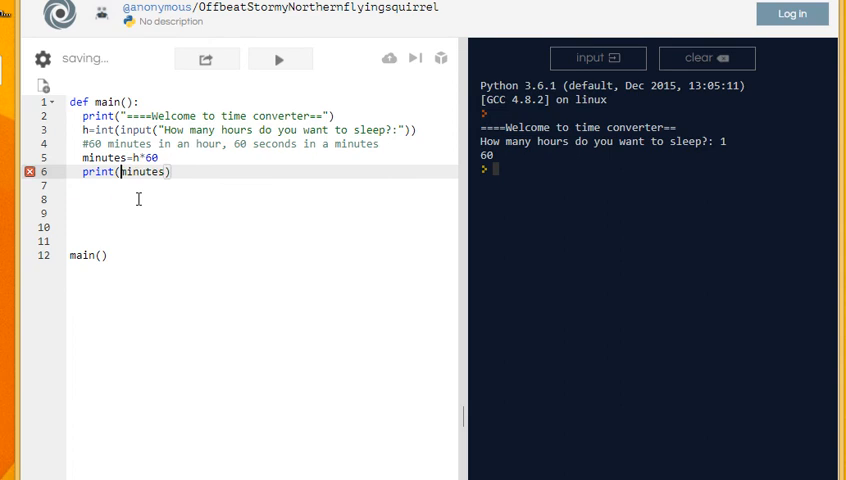
Step: Change the output to print(h,"hours is this many minutes:",minutes)
text(h,"hours is:)
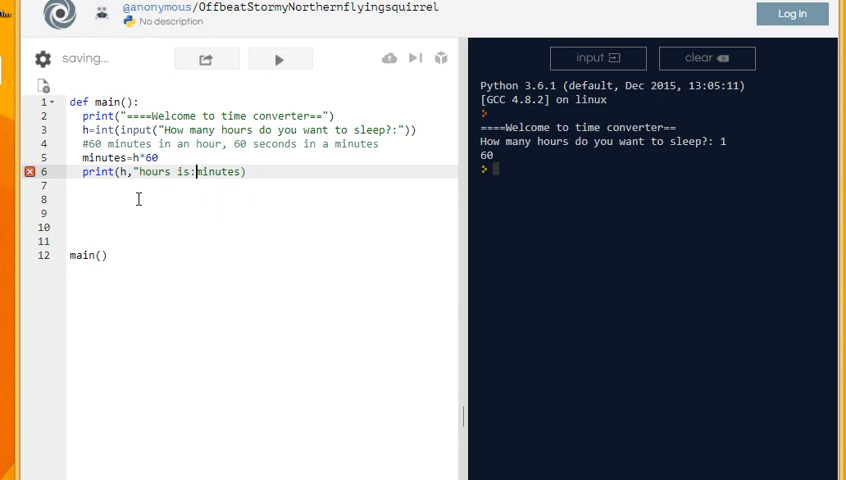
text(this)
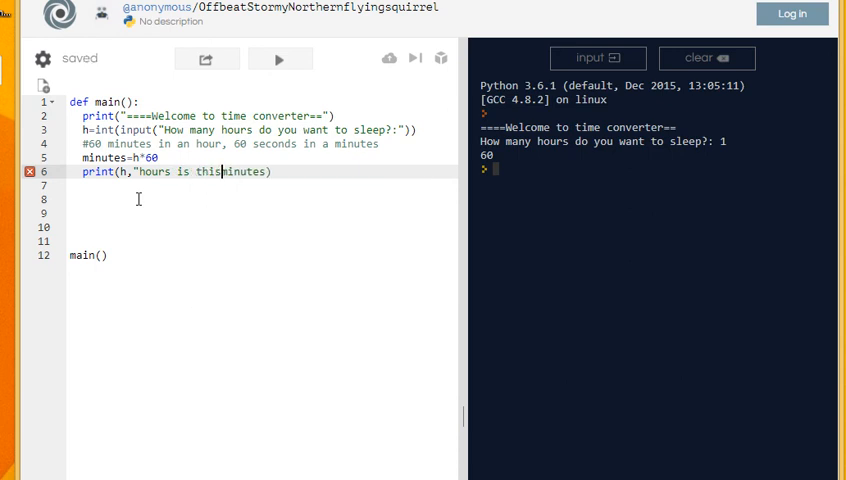
text(many minutes)
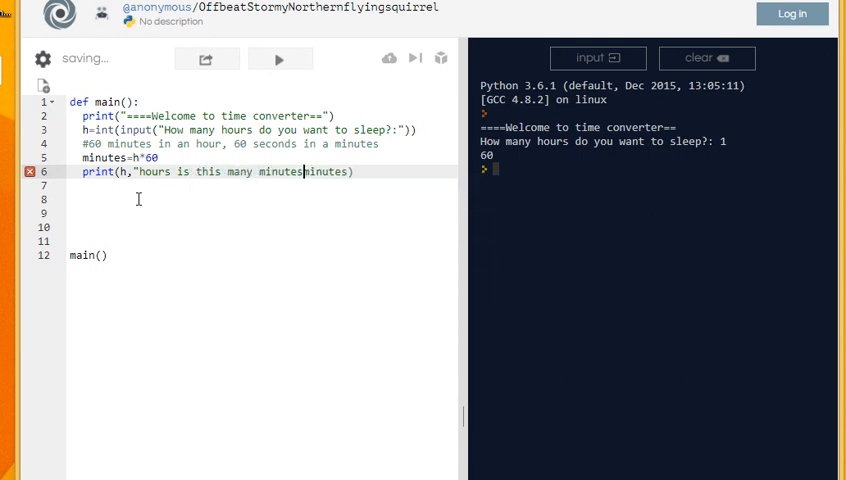
text(:)
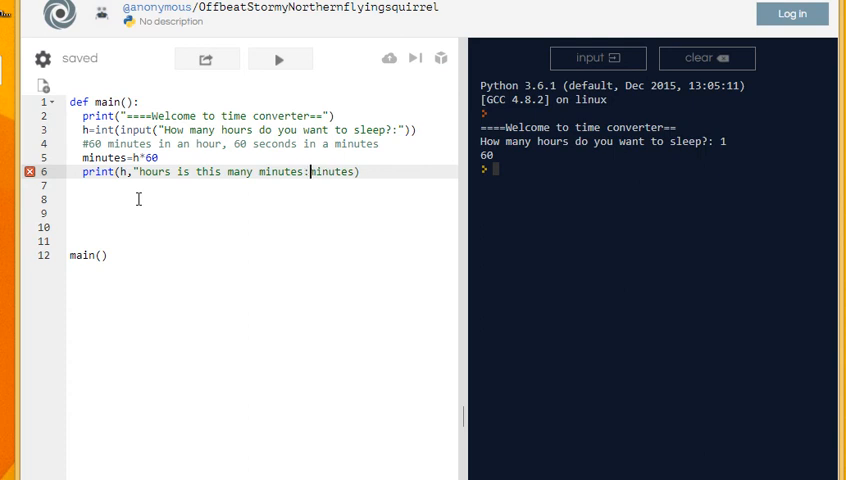
text(",)
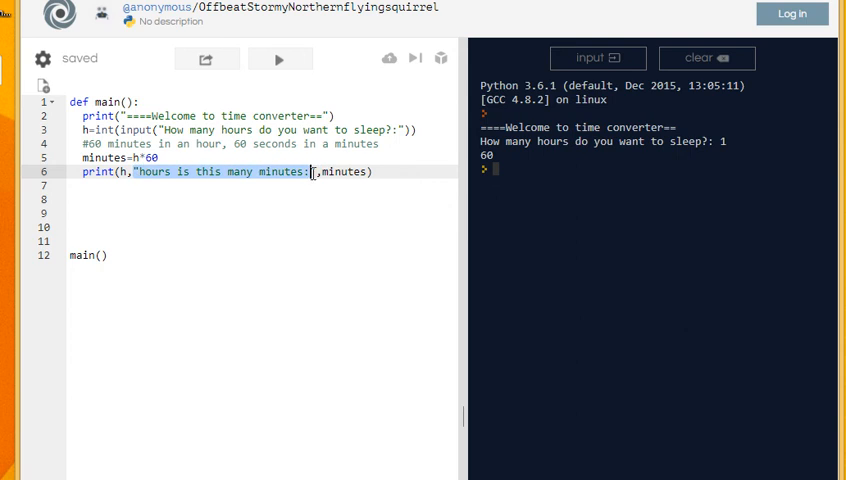
Step: Run the converter with 2 hours, printing "2 hours is this many minutes: 120"
click(282, 58)
text(2)
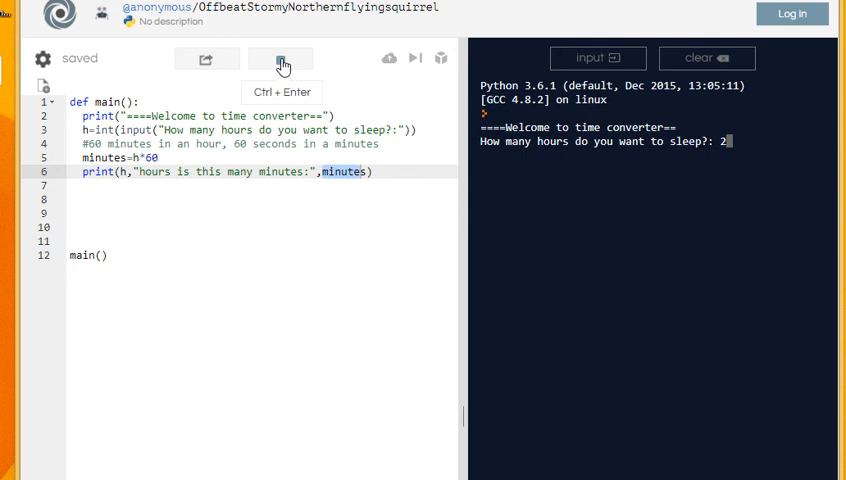
key(Enter)
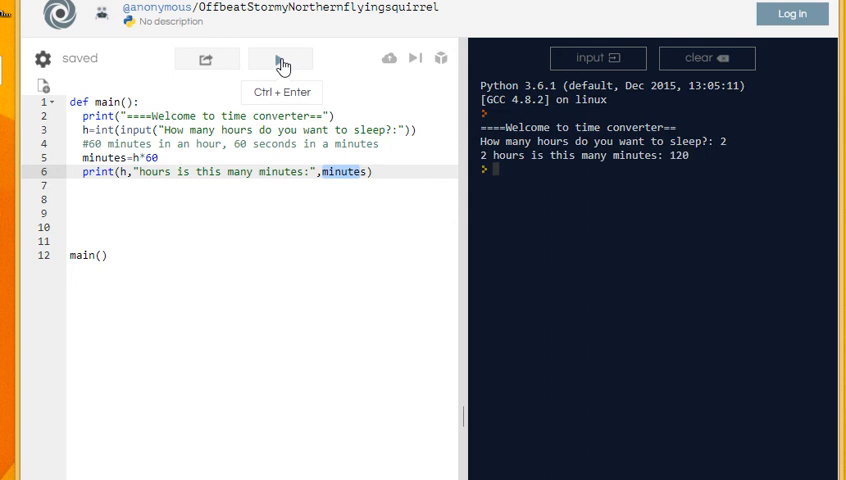